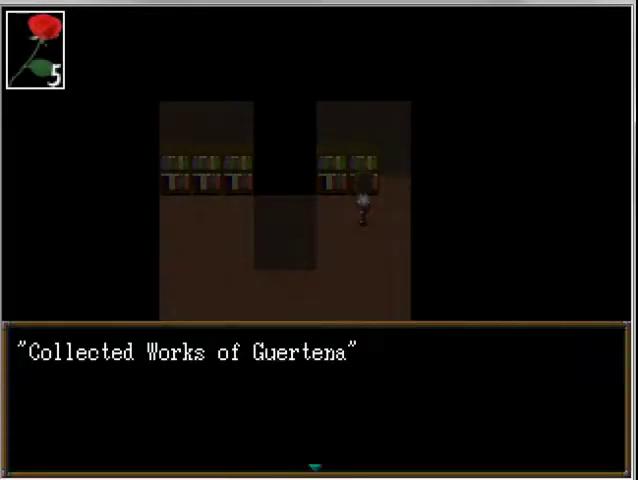
Step: Read past the Collected Works of Guertena title and pick a page from Mary's choices
key(Enter)
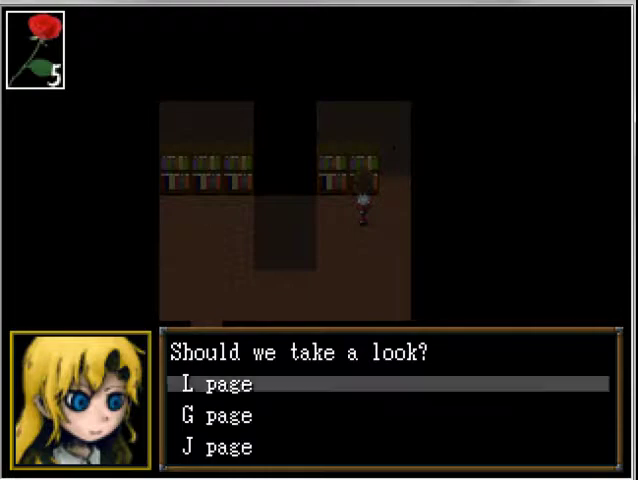
click(210, 384)
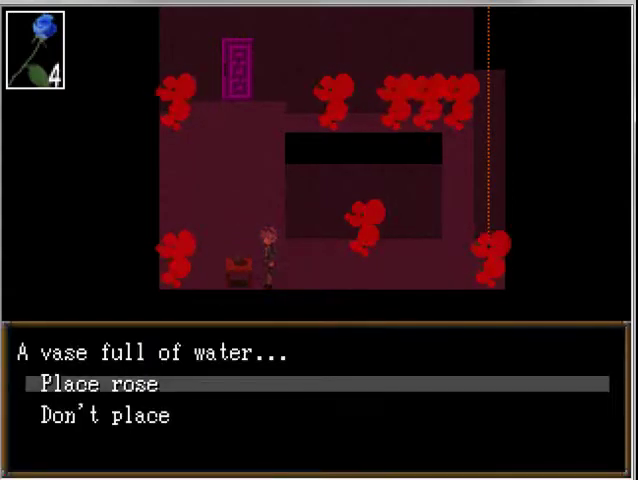
Step: Decide on placing the rose in the vase, then choose Pull on the hanging cord
click(90, 384)
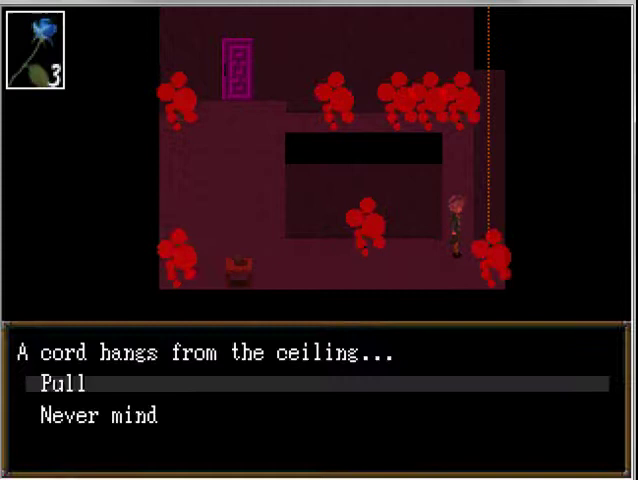
click(60, 384)
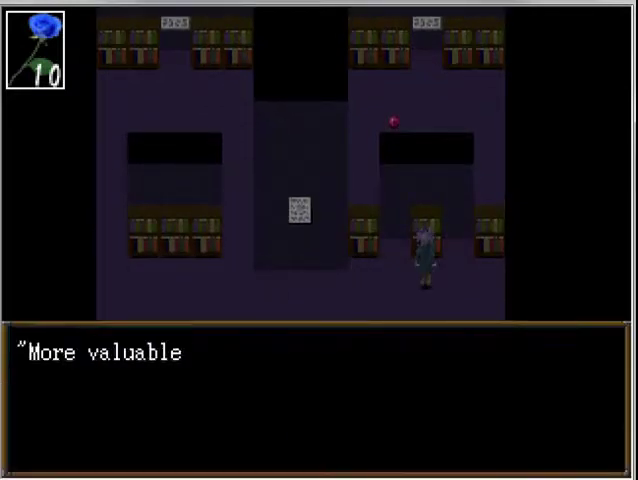
Step: Advance the book text and the Collected Works of Guertena title on the library shelves
key(Enter)
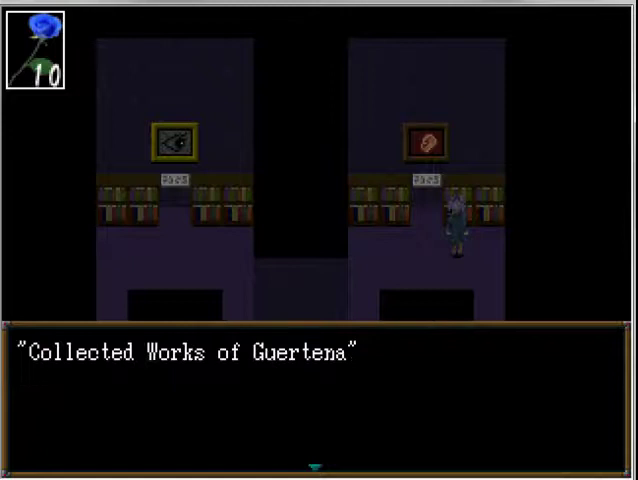
key(enter)
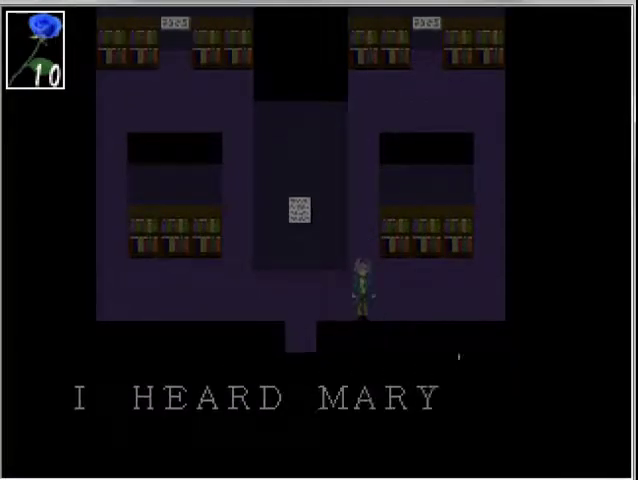
Step: Dismiss the I HEARD MARY message before heading to the purple door
key(enter)
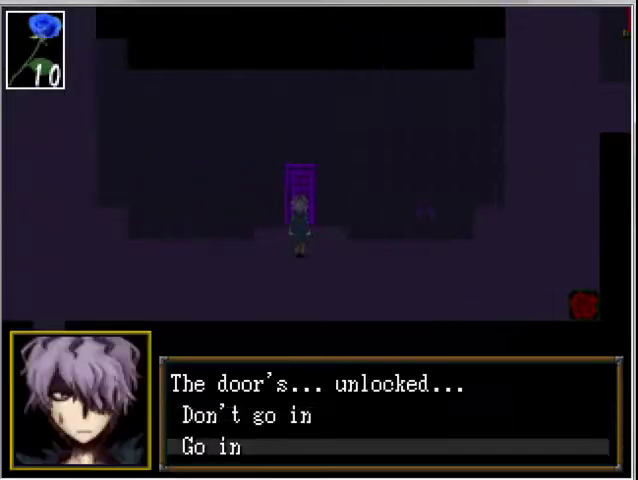
Step: Choose Go in at the unlocked purple door to start the scene with Mary
click(208, 448)
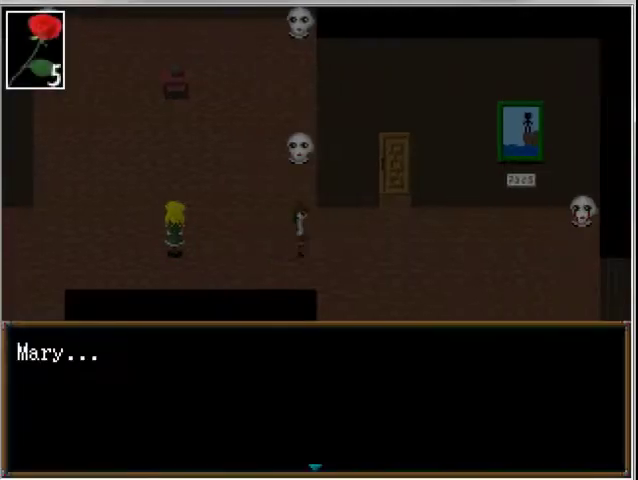
Step: Advance Mary's conversation before walking Ib toward the yellow painting room
key(Enter)
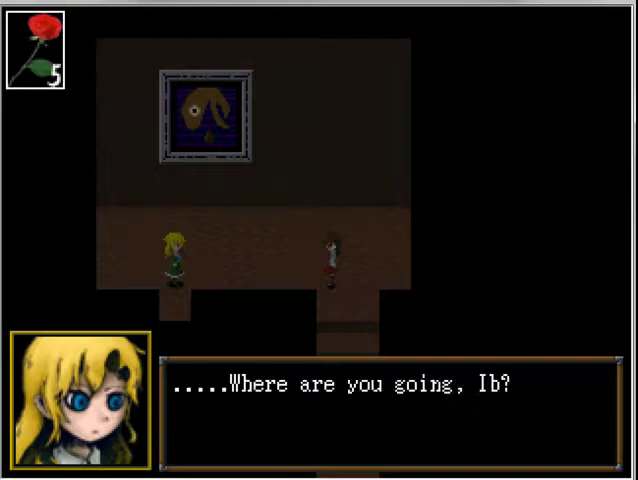
Step: Continue through Mary's dialogue and her reply before entering the crayon room
key(Enter)
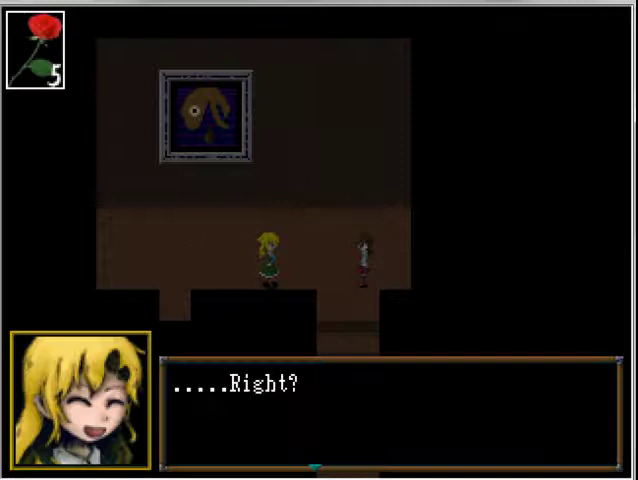
key(Enter)
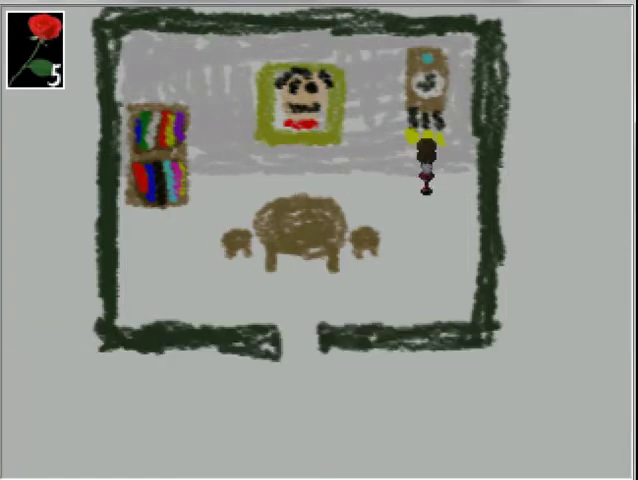
Step: Walk down along the pink paths toward the pink-framed house door
key(Down)
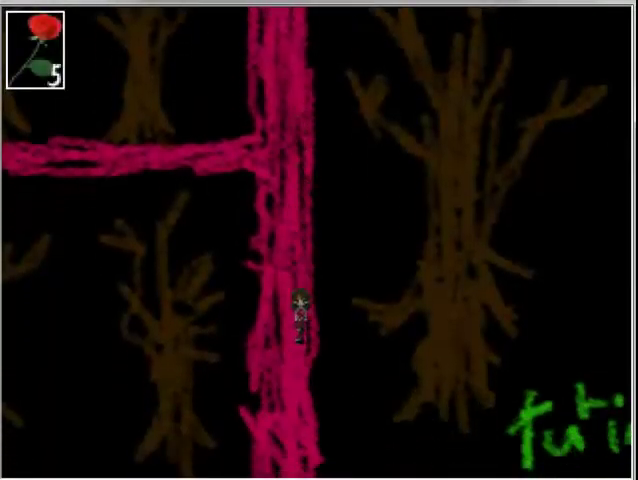
key(Down)
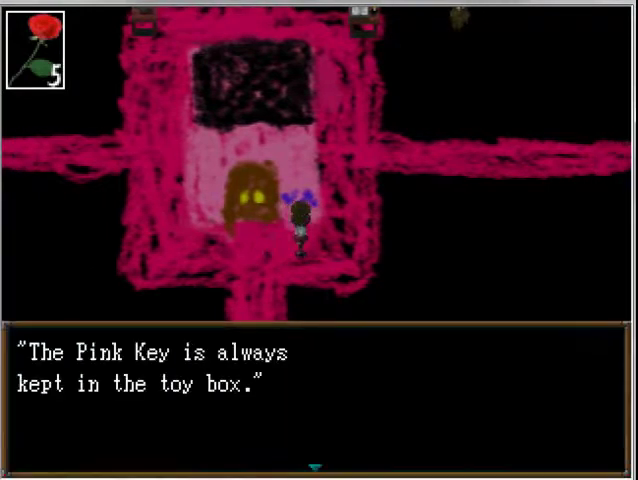
Step: Dismiss the toy-box note and head through the door into the crayon bedroom
key(enter)
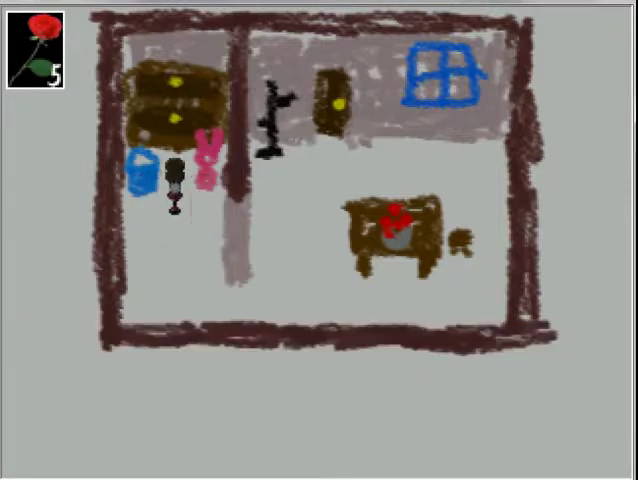
Step: Examine the tulip bud beside the crayon house to get the Water it / Leave it choice
click(140, 164)
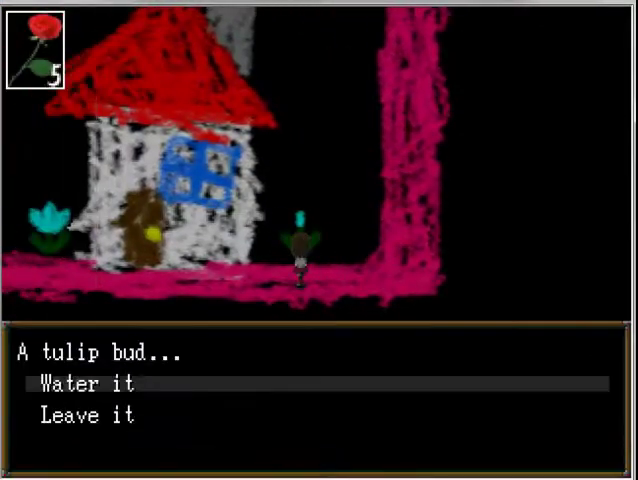
Step: Interact with Pandora's box between the crayon figures to get the Open it / Leave it choice
click(72, 384)
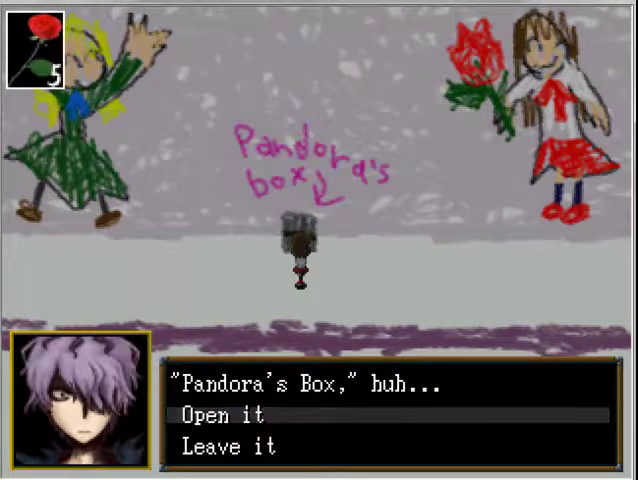
Step: Interact with a star-shaped switch on the puzzle board to get the Press / Don't press prompt
click(210, 416)
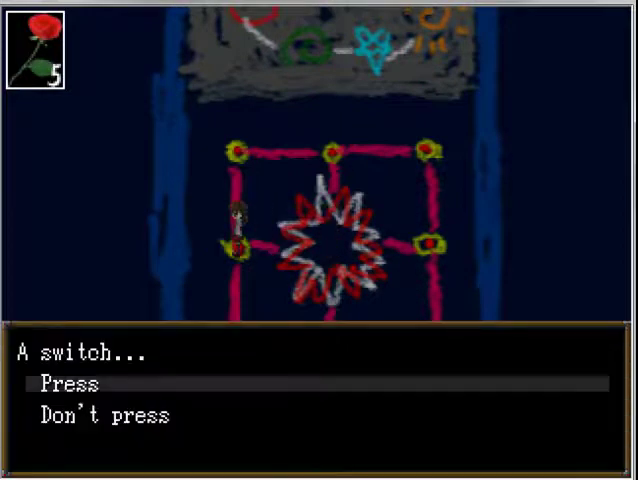
Step: Press switches at the board's corners until one glows red and the rose drops to three petals
click(60, 384)
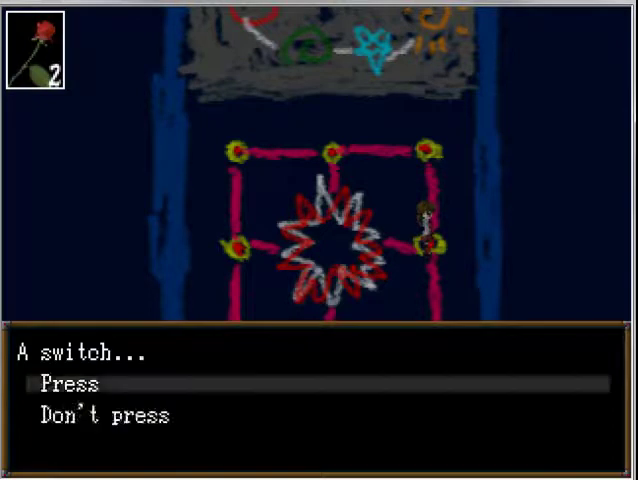
click(64, 384)
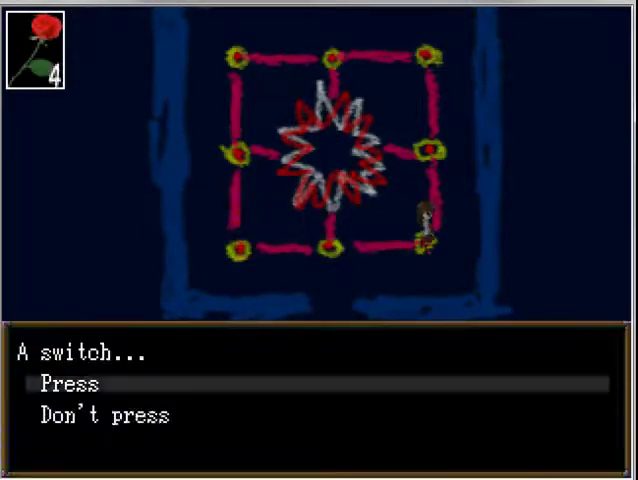
click(60, 384)
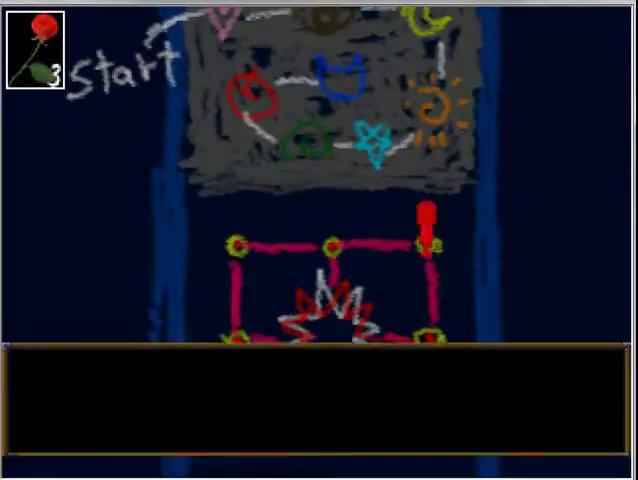